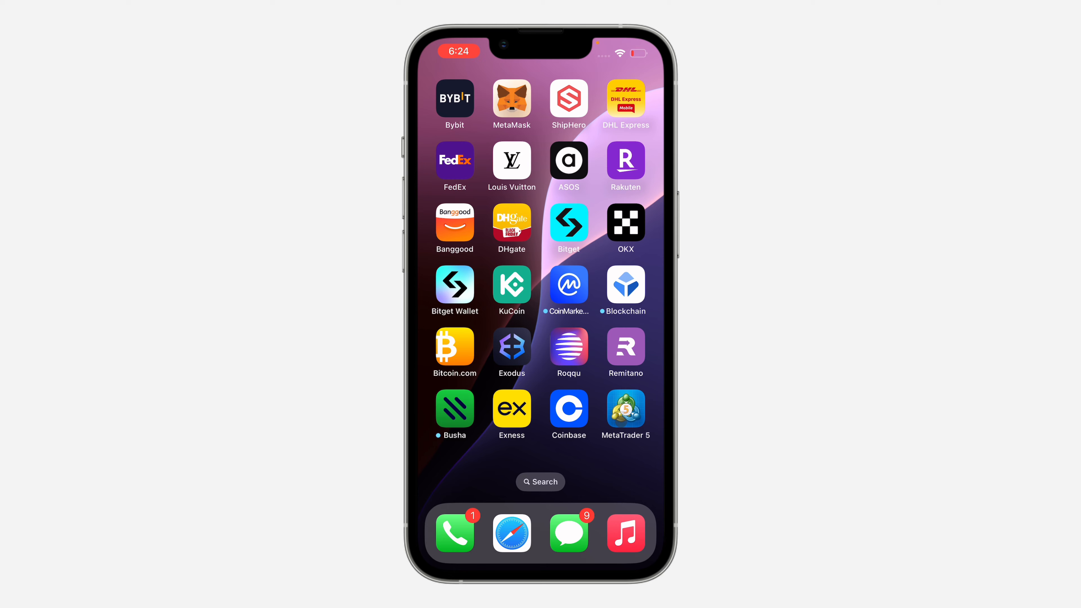
# Launch MetaTrader 5 from the home screen to its quotes list of AUD pairs
pyautogui.click(626, 408)
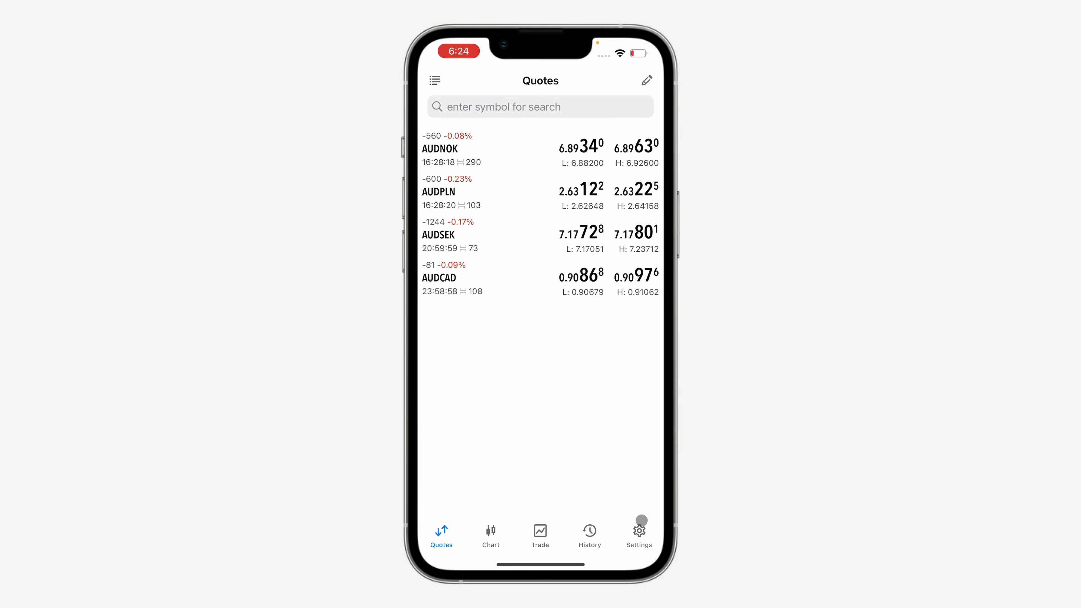
# Clean all caches from Settings > Storage, confirming so app, server and account read Zero KB
pyautogui.click(639, 532)
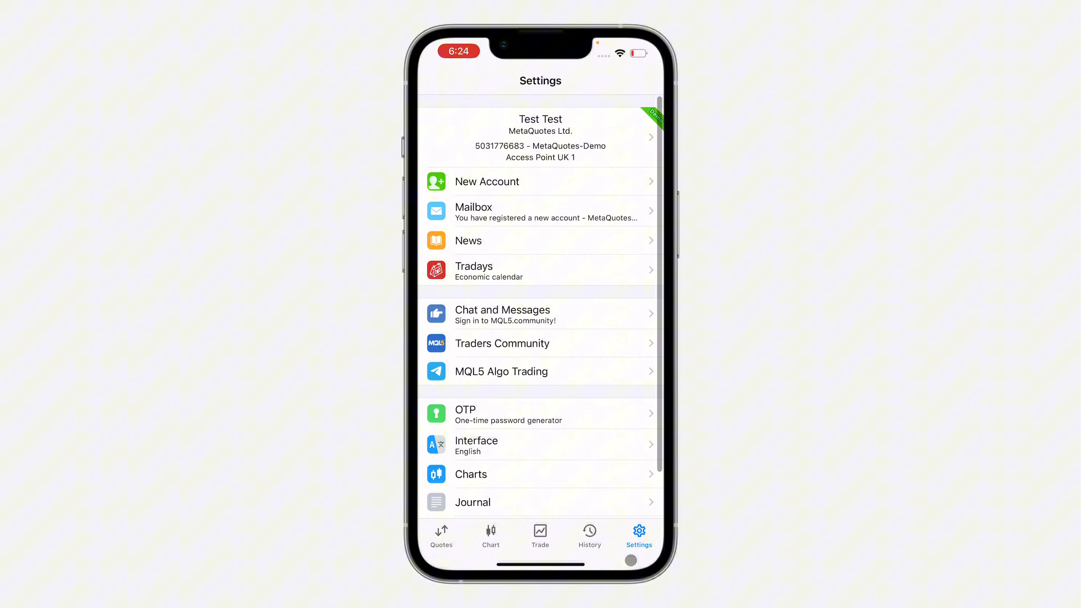
pyautogui.scroll(-3)
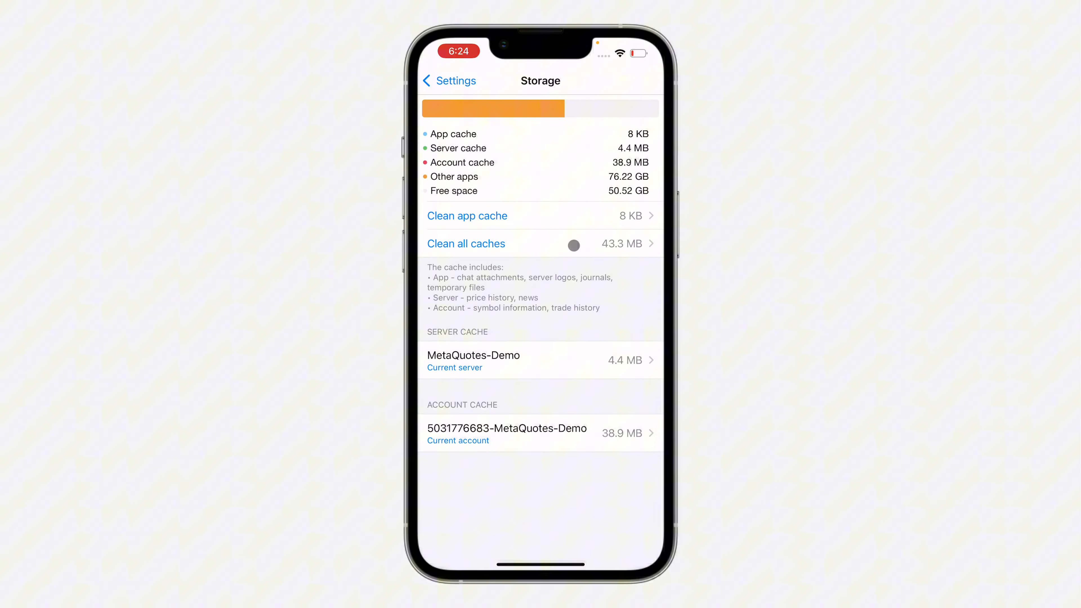
pyautogui.click(466, 243)
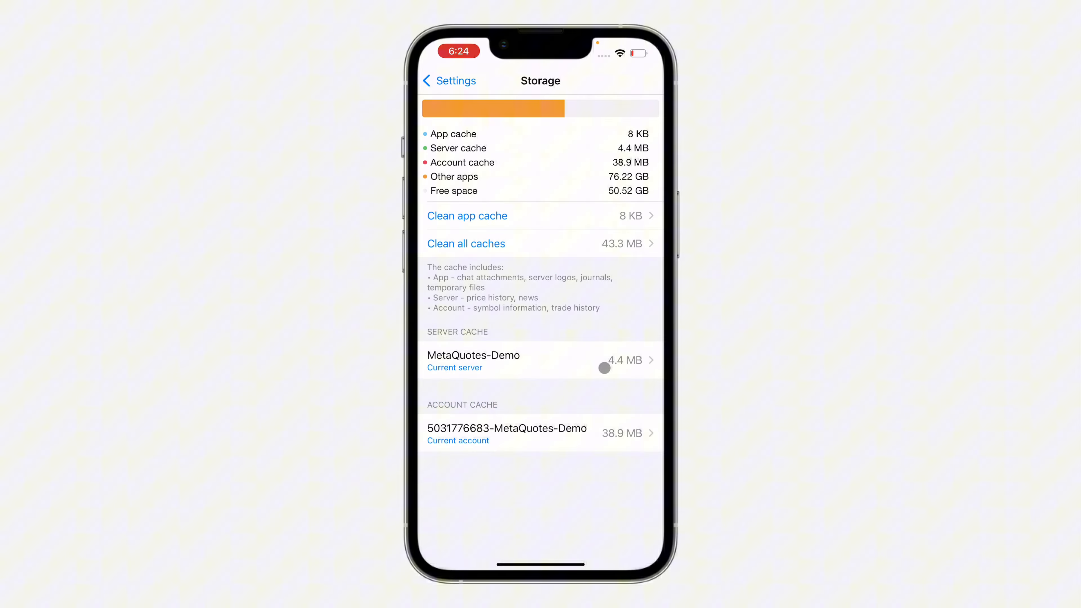
pyautogui.click(466, 243)
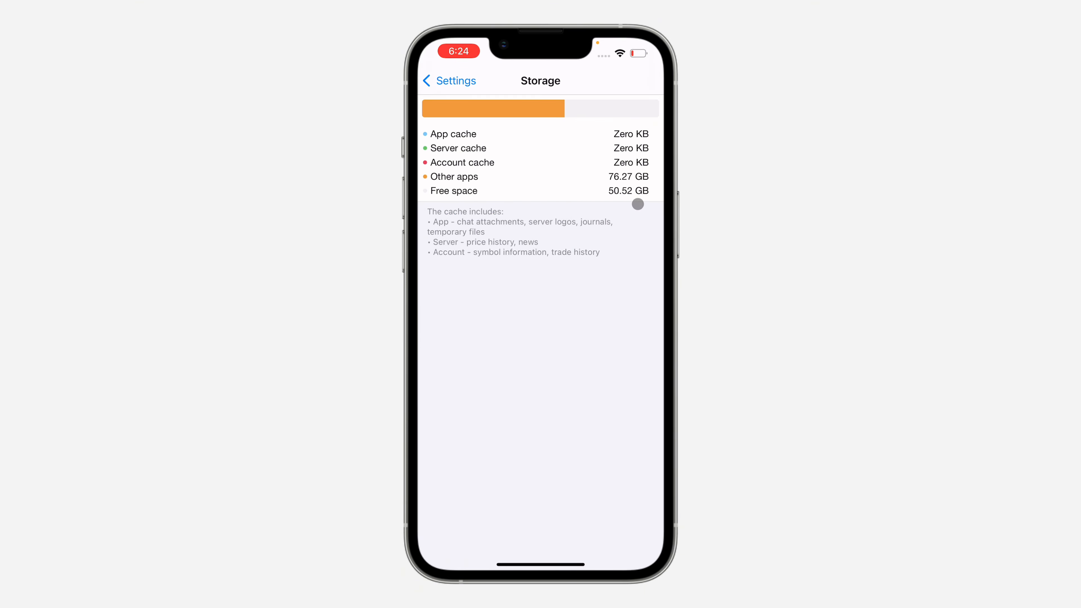
pyautogui.moveTo(628, 450)
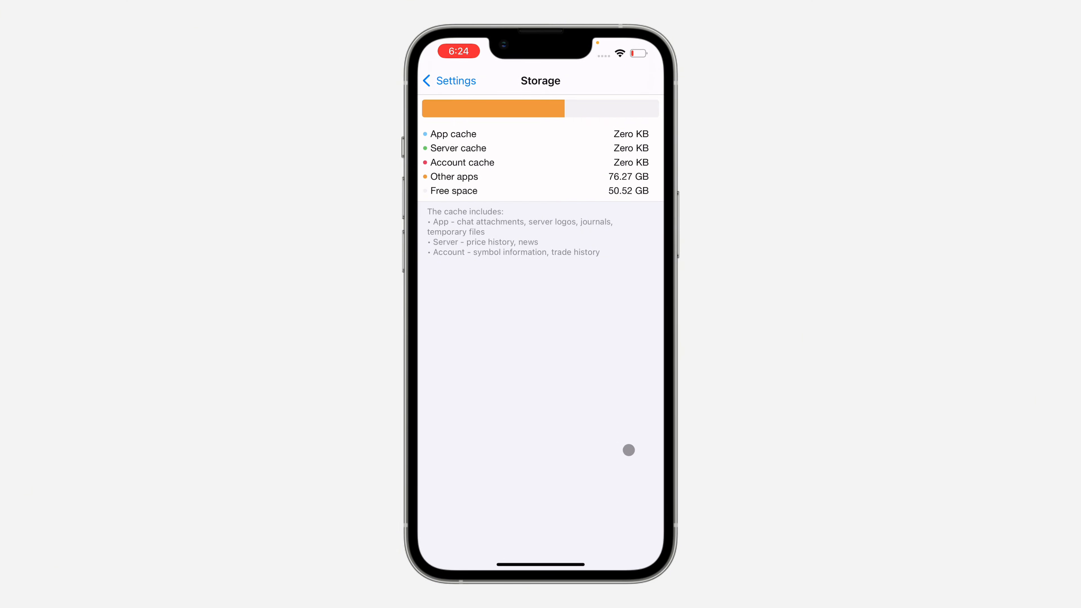